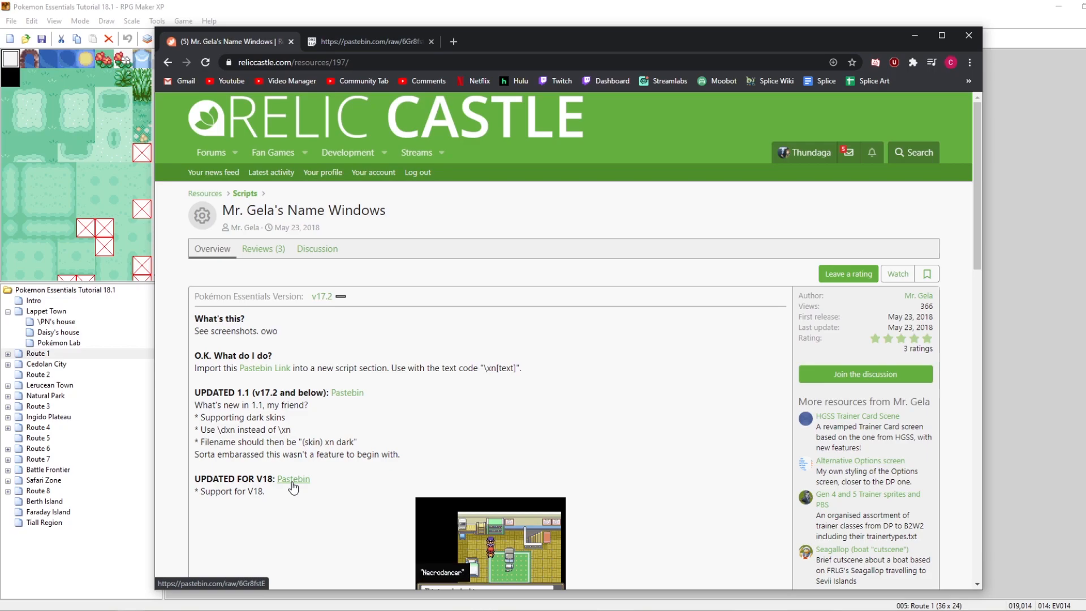
Step: Read the Name Windows update notes and Pastebin links on the Relic Castle page
{"action": "scroll", "scroll_direction": "down", "scroll_amount": 3}
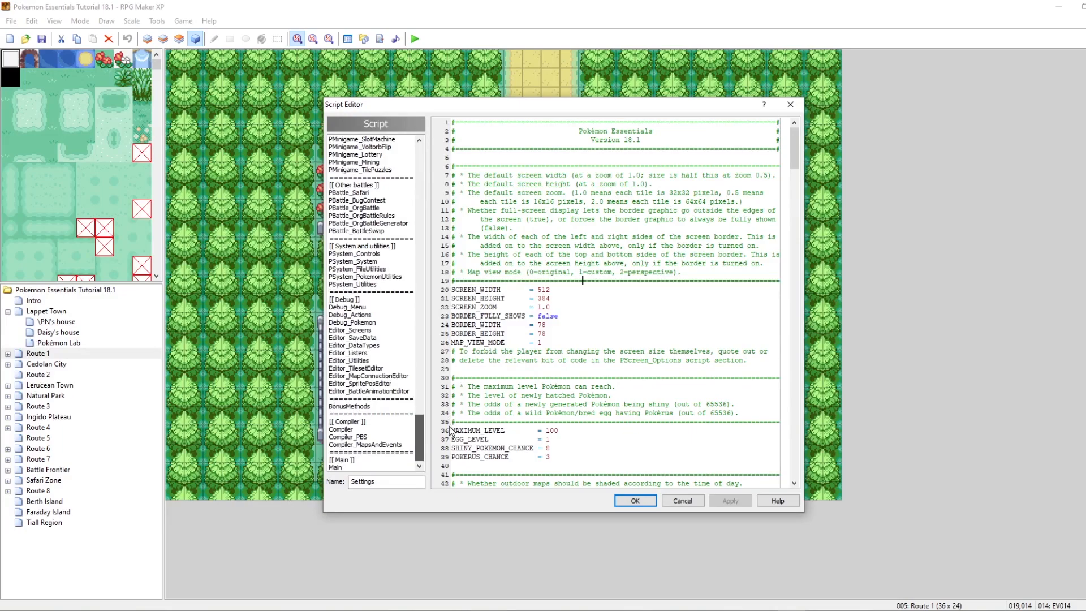
Step: Confirm the Script Editor with OK to return to the Route 1 map
{"action": "left_click", "coordinate": [350, 406]}
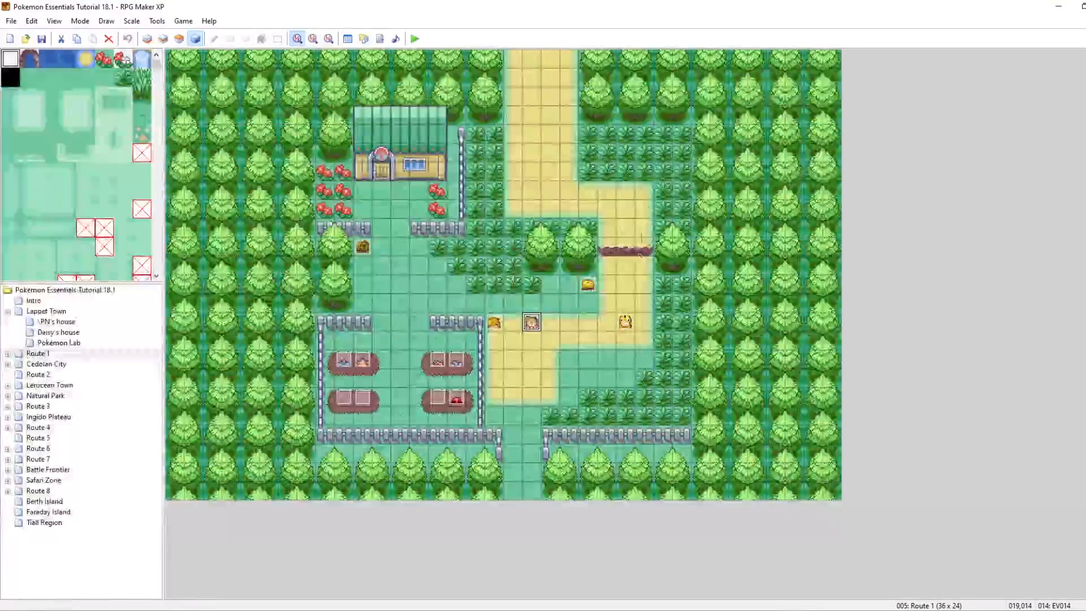
Step: Prefix Psyduck's 'Psyy!' message with the \xn[Psyd name-window code
{"action": "double_click", "coordinate": [532, 324]}
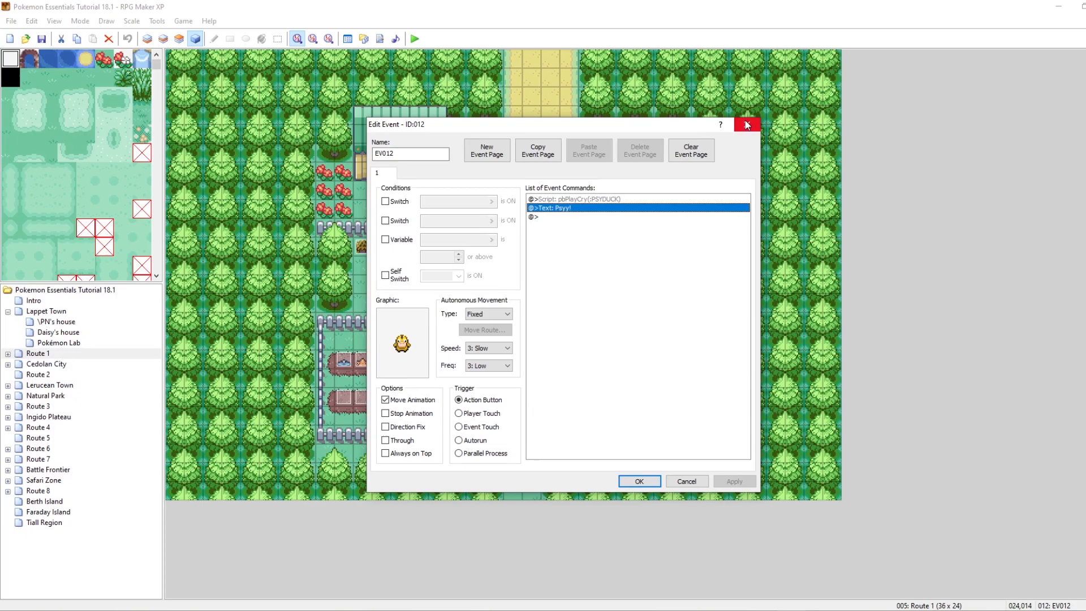
{"action": "mouse_move", "coordinate": [555, 206]}
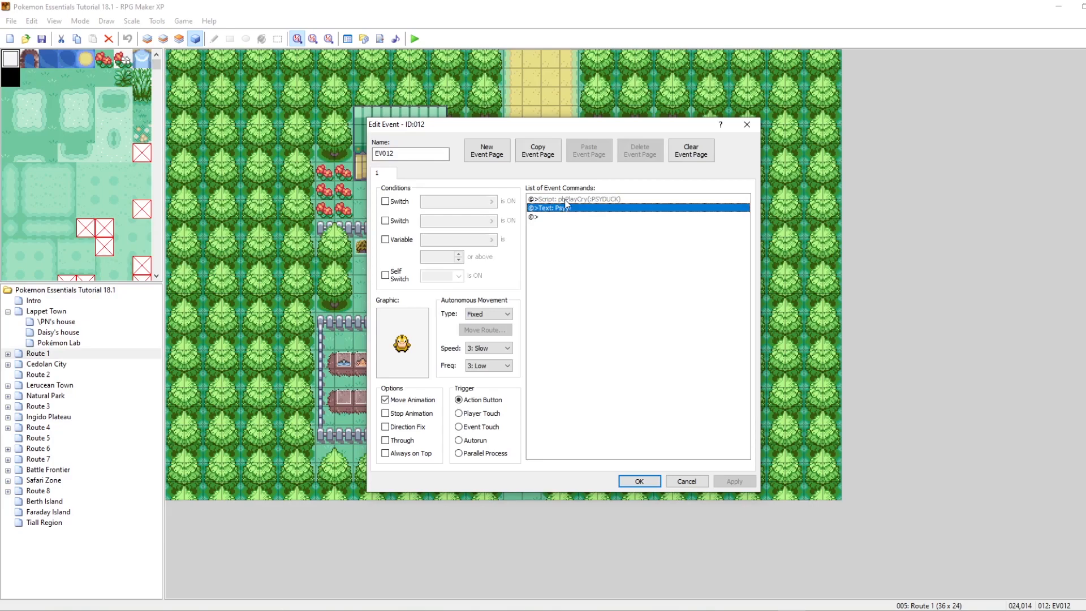
{"action": "double_click", "coordinate": [563, 208]}
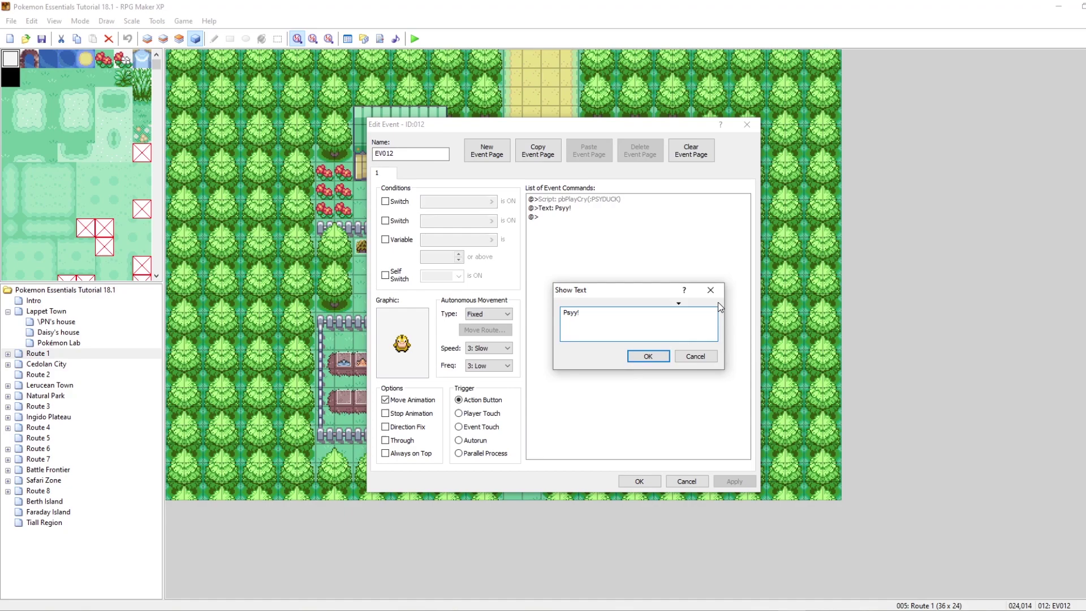
{"action": "type", "text": "\\xn[Psyd]"}
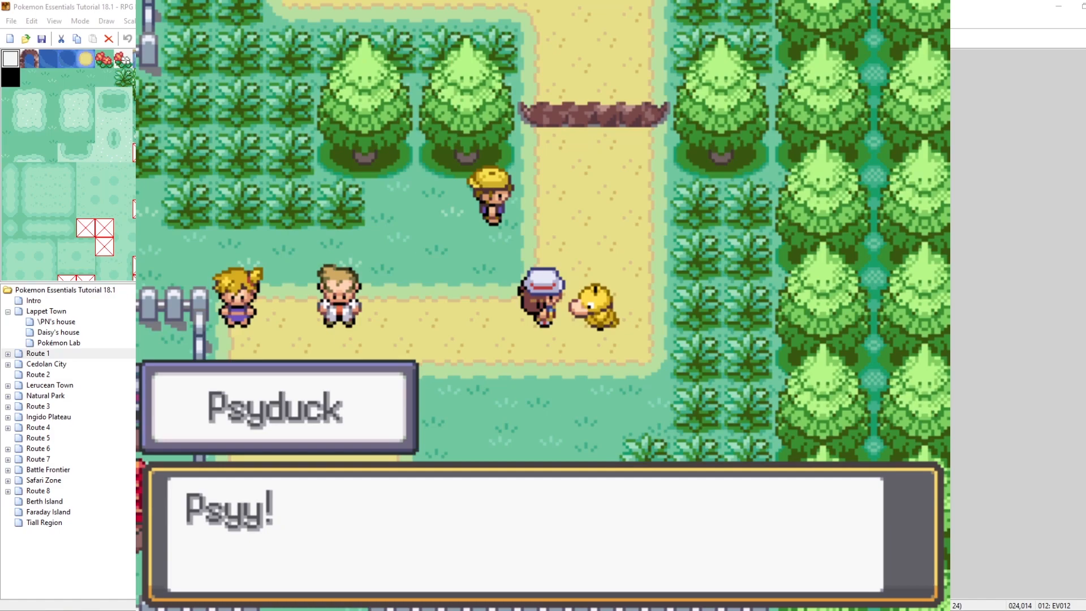
{"action": "mouse_move", "coordinate": [366, 448]}
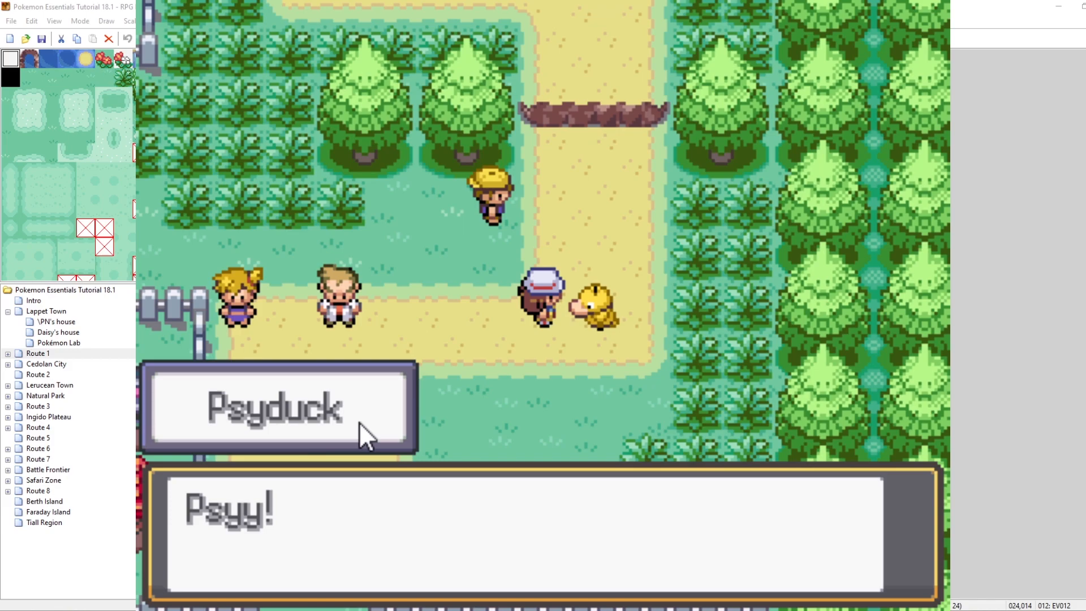
{"action": "mouse_move", "coordinate": [715, 466]}
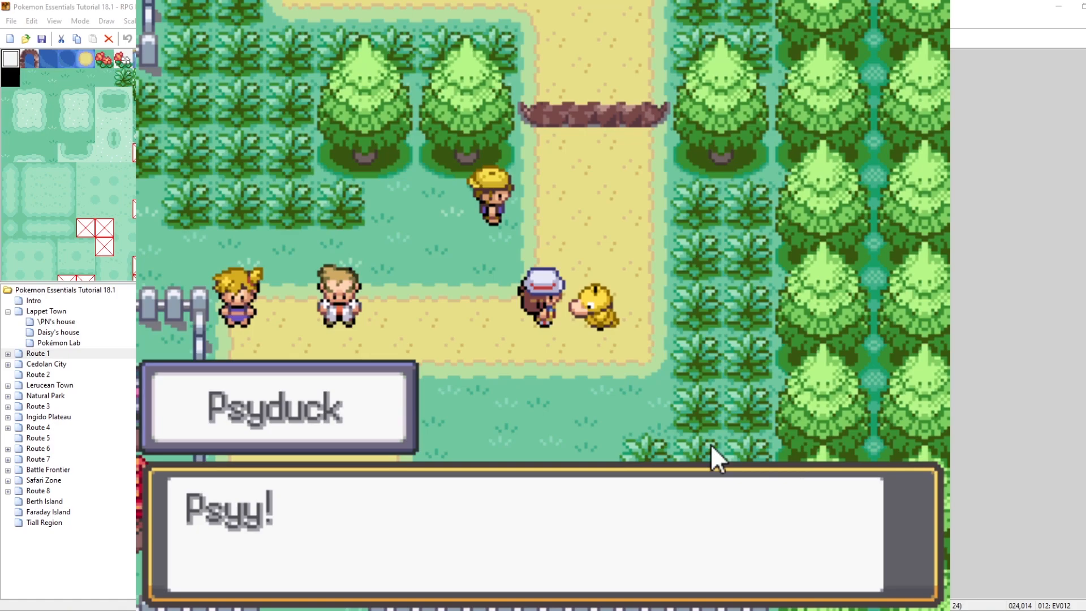
{"action": "mouse_move", "coordinate": [396, 387]}
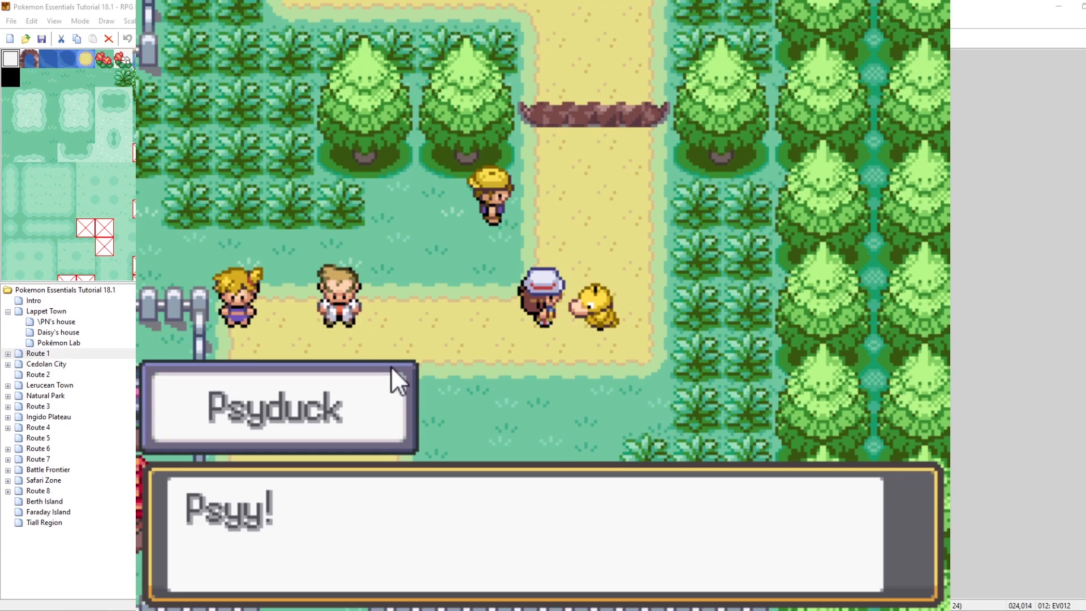
{"action": "mouse_move", "coordinate": [297, 314]}
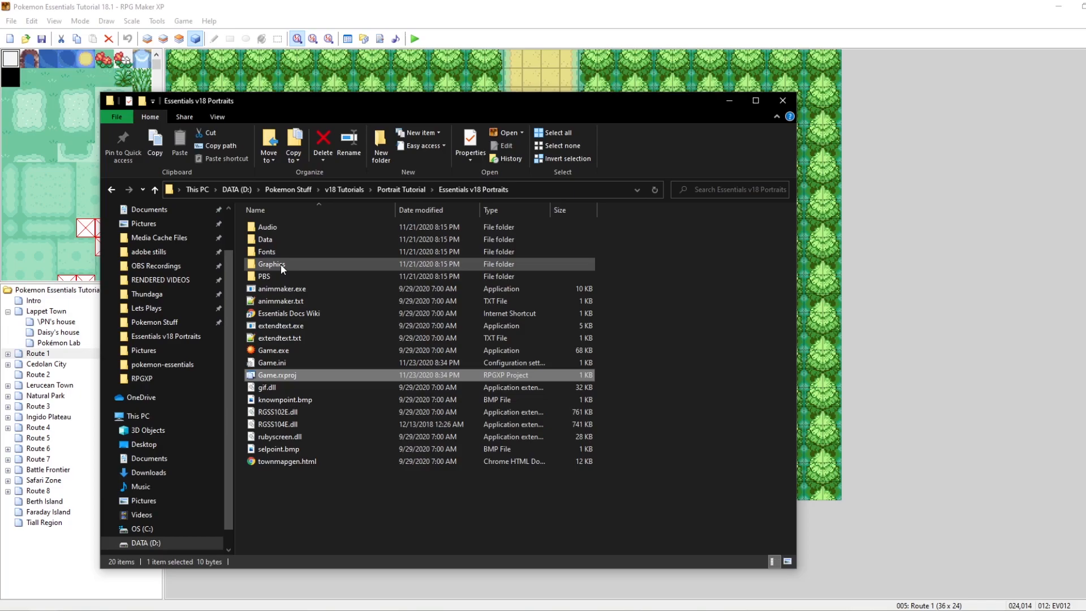
Step: Duplicate speech hgss 1.png inside the Graphics > Windowskins folder
{"action": "double_click", "coordinate": [272, 264]}
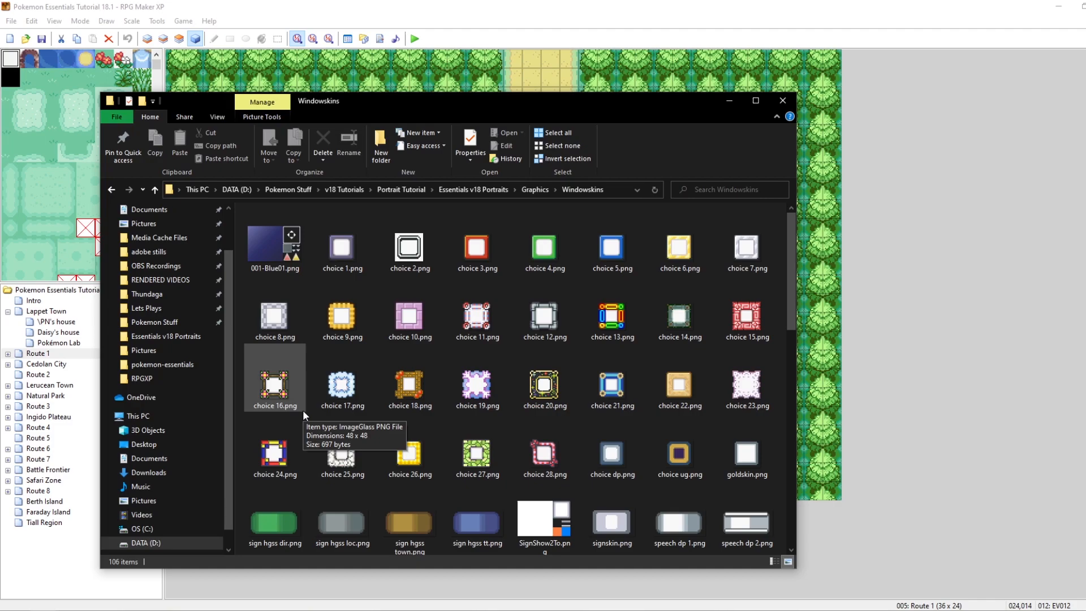
{"action": "scroll", "scroll_direction": "down", "scroll_amount": 3}
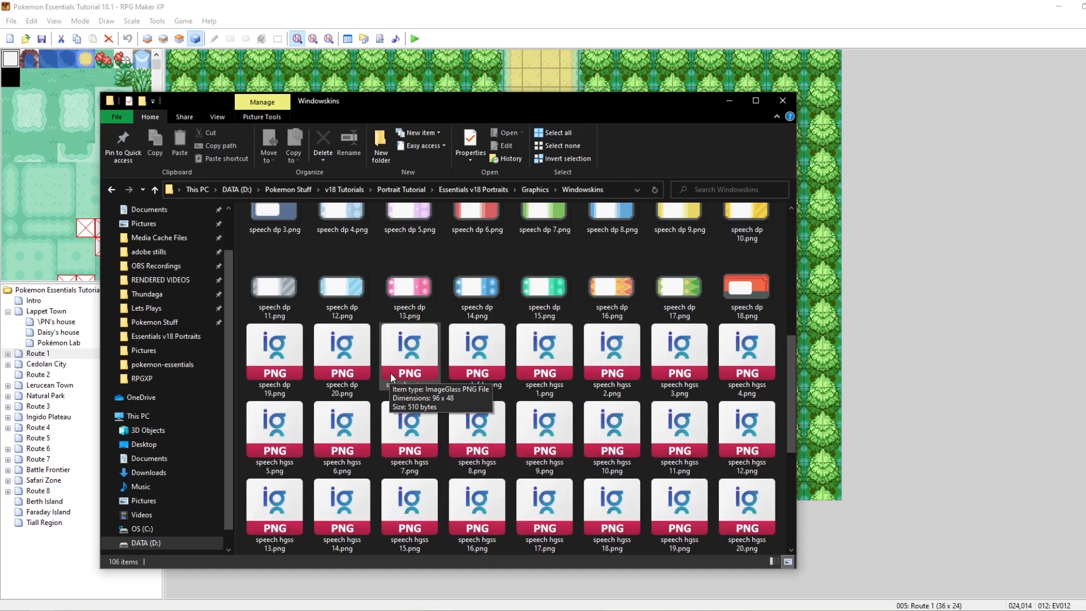
{"action": "left_click", "coordinate": [544, 360]}
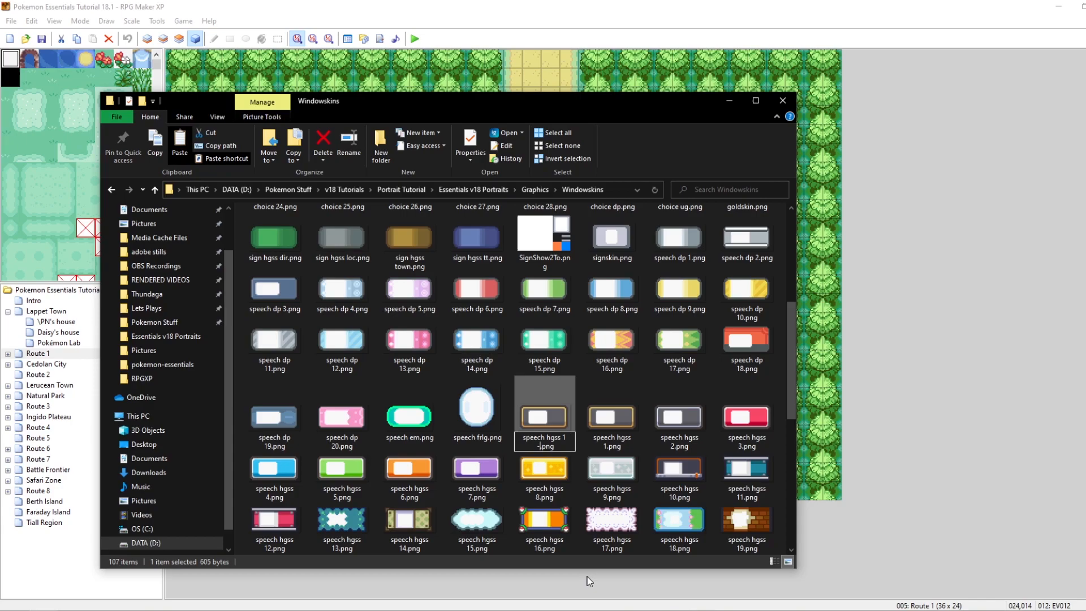
{"action": "scroll", "scroll_direction": "down", "scroll_amount": 3}
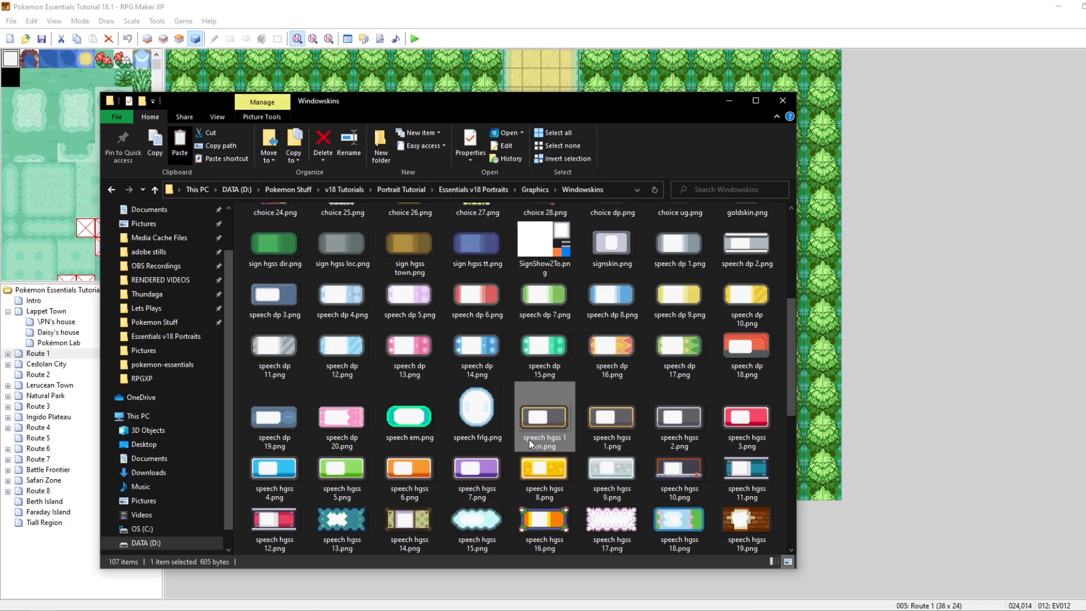
{"action": "mouse_move", "coordinate": [544, 416]}
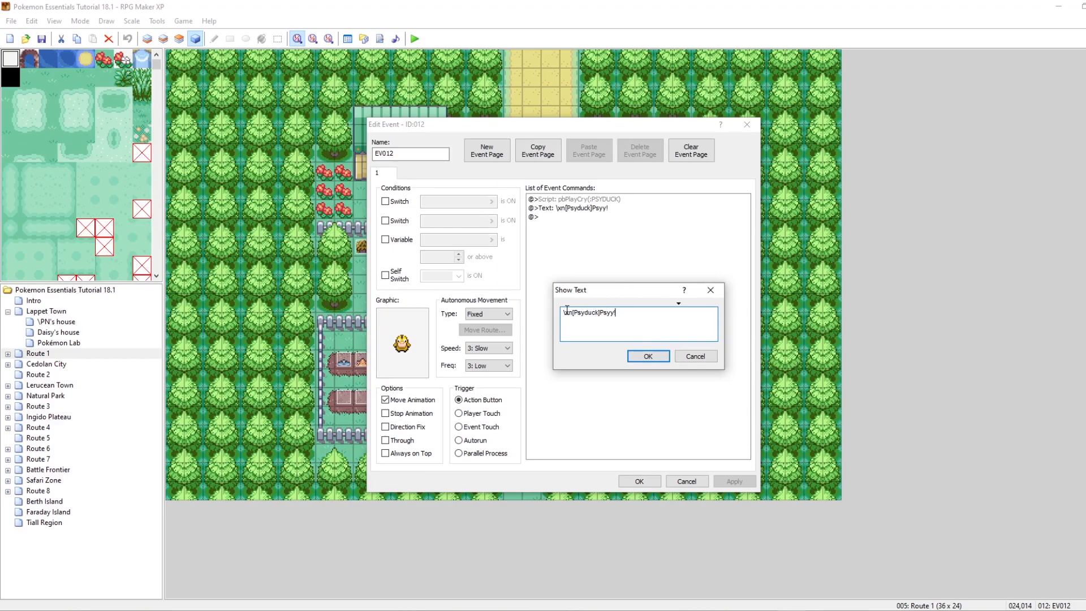
Step: Confirm the \dxn[Psyduck]Psyy! message and save Psyduck's event
{"action": "left_click", "coordinate": [648, 355]}
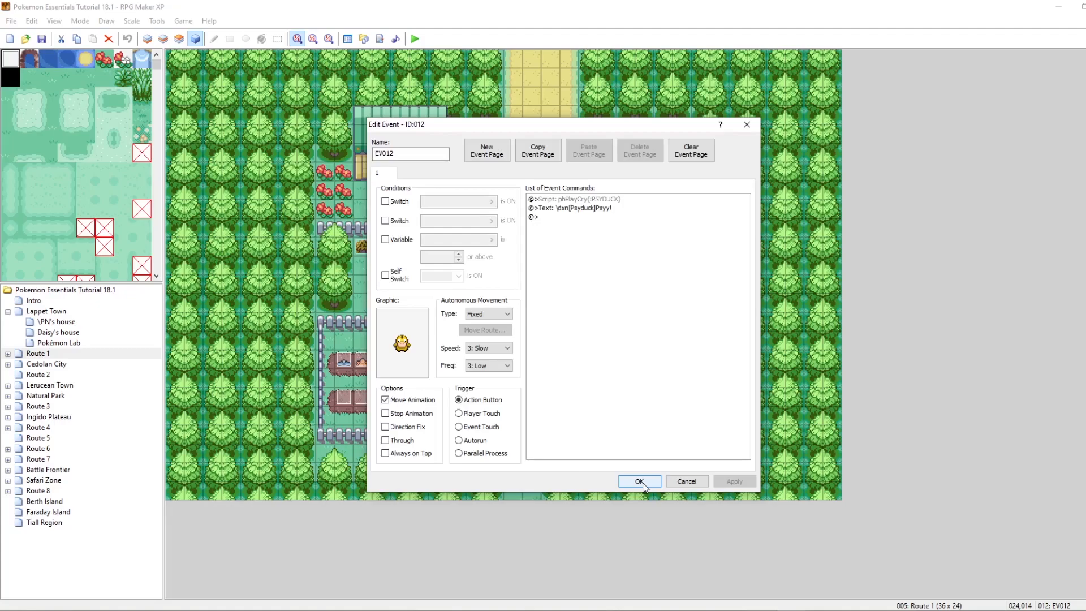
{"action": "left_click", "coordinate": [640, 481]}
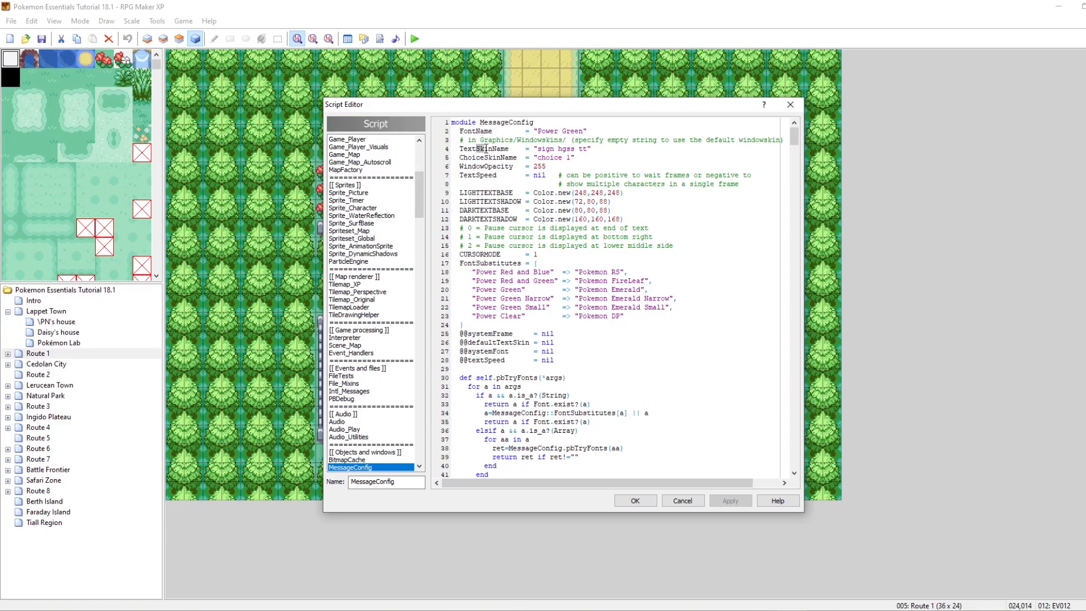
Step: Inspect MessageConfig's TextSkinName 'sign hgss tt' and confirm the scripts
{"action": "double_click", "coordinate": [566, 149]}
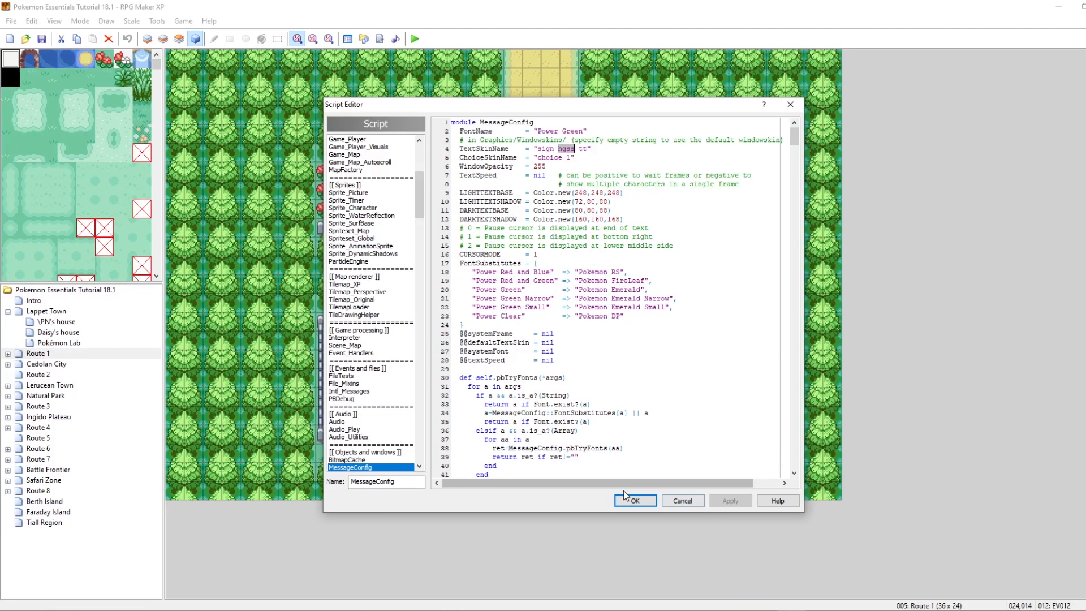
{"action": "left_click", "coordinate": [636, 500]}
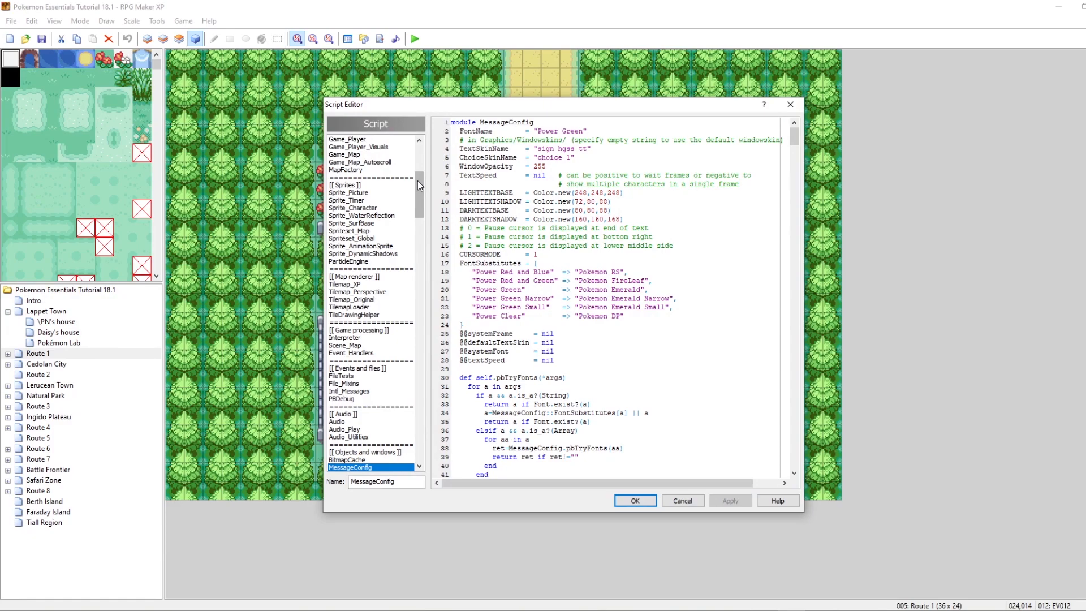
Step: Set NameWindows OFFSET_NAMEWINDOW_X to 310 and save the scripts
{"action": "left_click", "coordinate": [348, 399]}
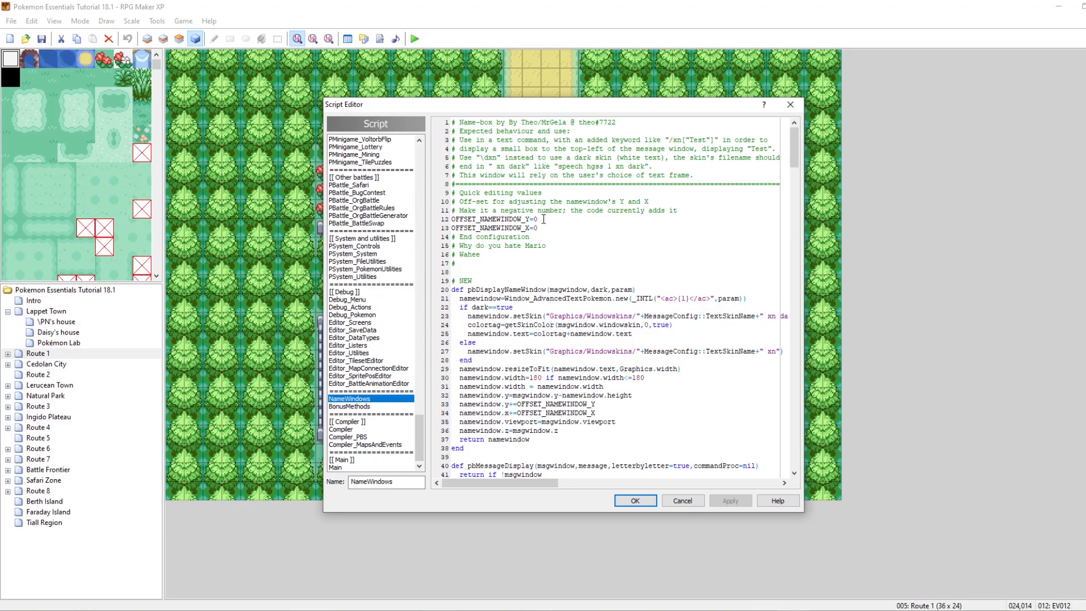
{"action": "left_click", "coordinate": [534, 229]}
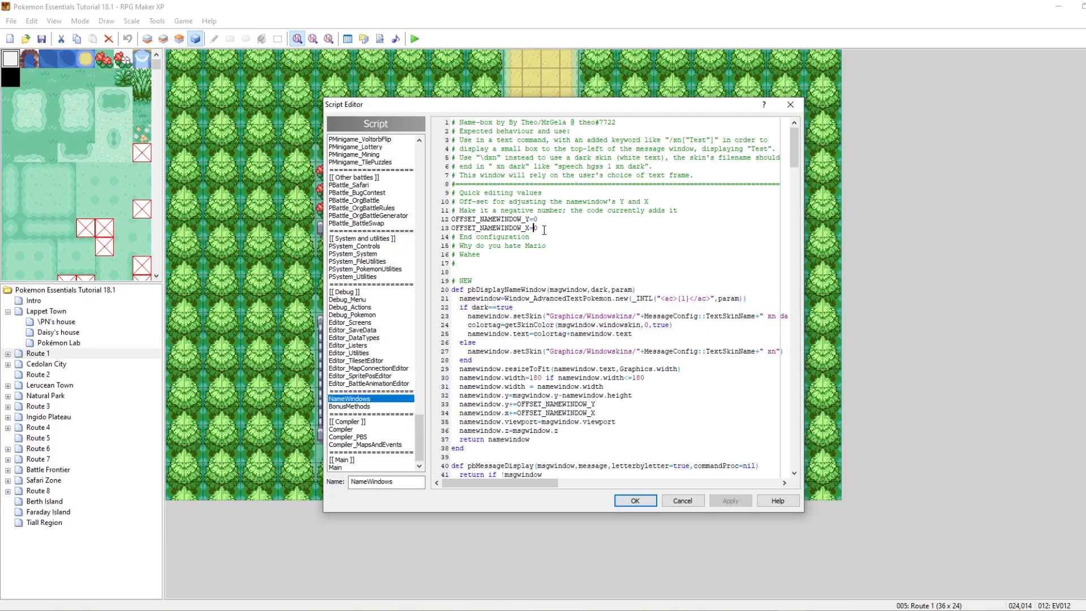
{"action": "type", "text": "310"}
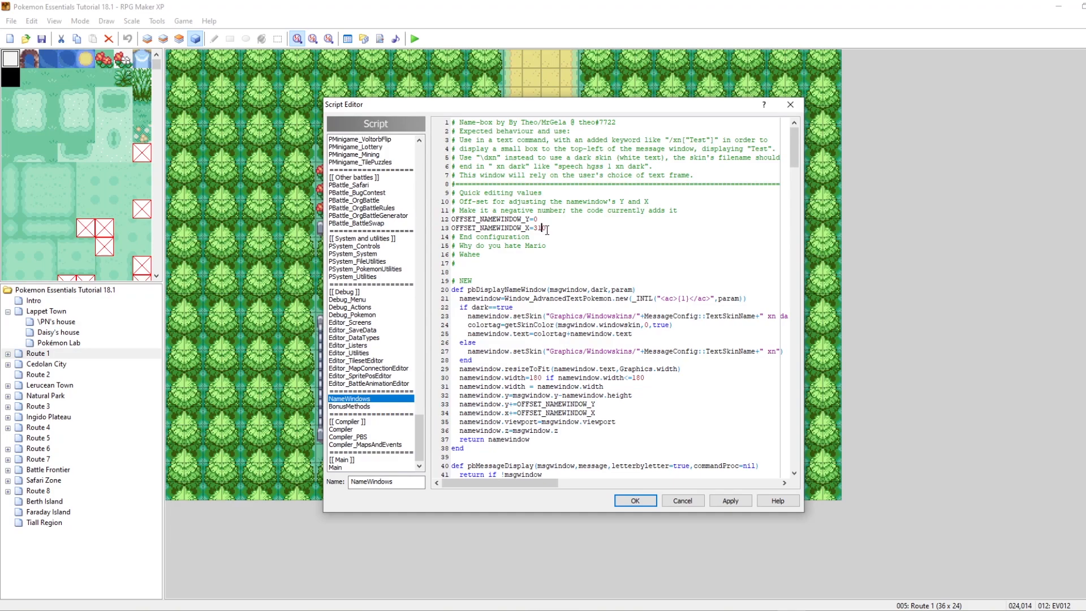
{"action": "left_click", "coordinate": [636, 500]}
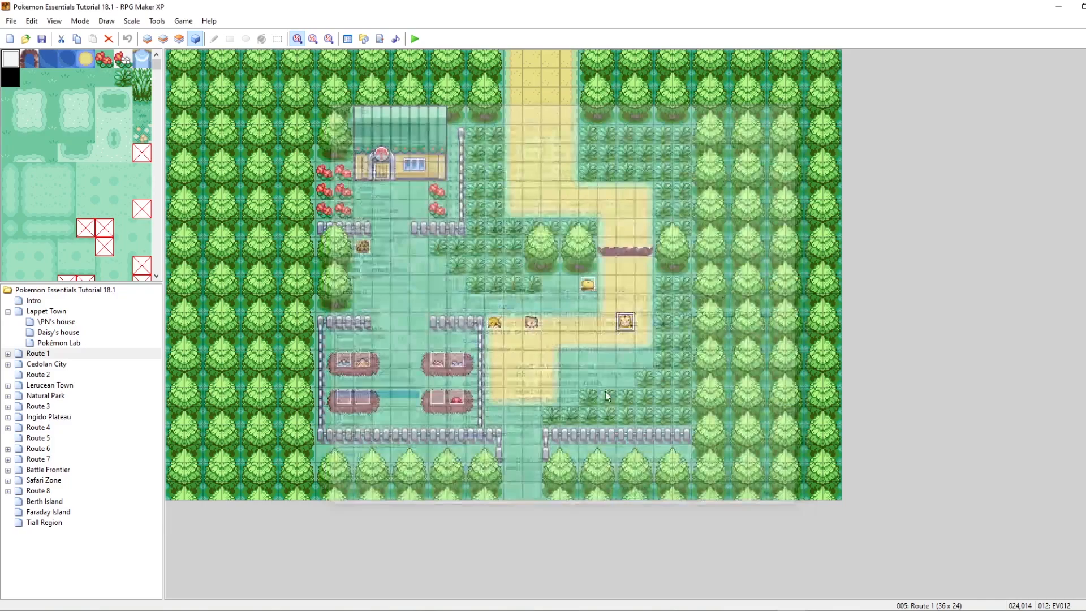
Step: Bring up Oak's event to tag his 'Hey there, I'm Oak!' message
{"action": "left_click", "coordinate": [418, 37]}
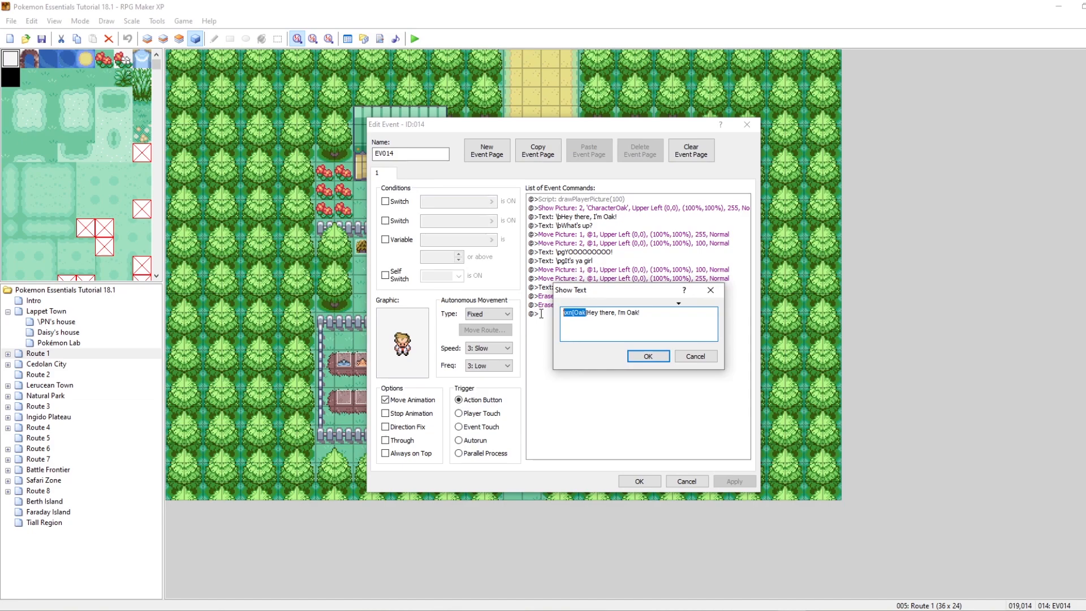
Step: Tag Oak's 'Hey there' (dark) and 'What's up?' messages with Oak name windows, then start a playtest
{"action": "left_click", "coordinate": [648, 355]}
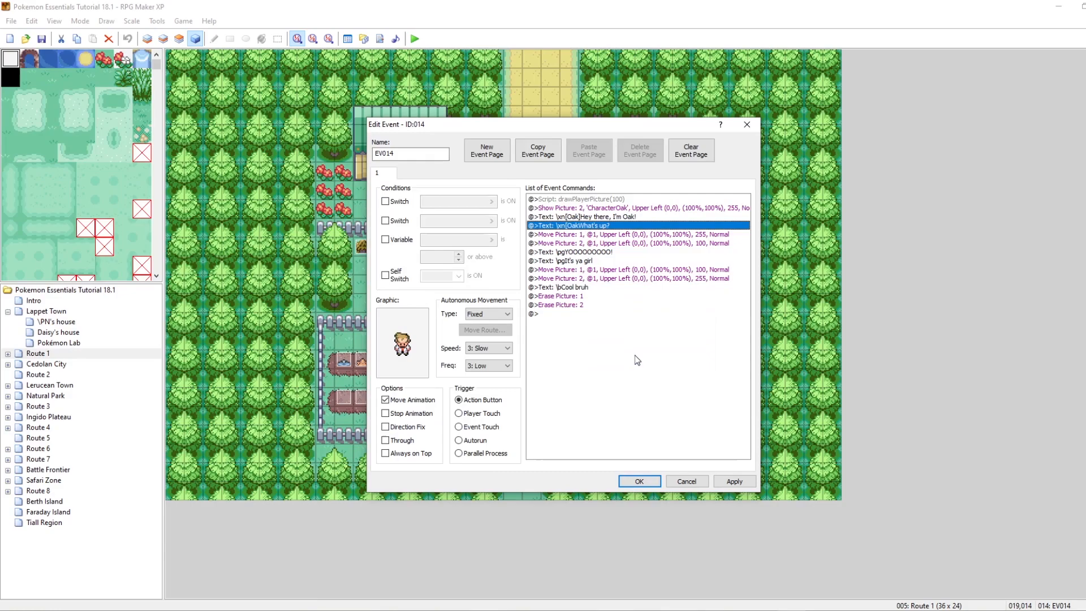
{"action": "double_click", "coordinate": [580, 225]}
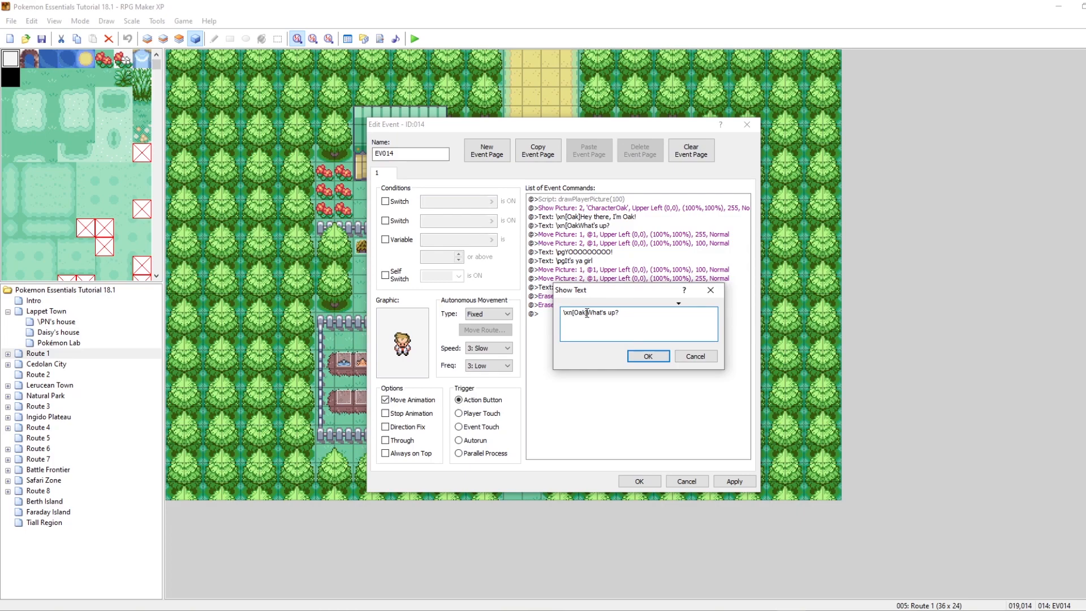
{"action": "right_click", "coordinate": [555, 288]}
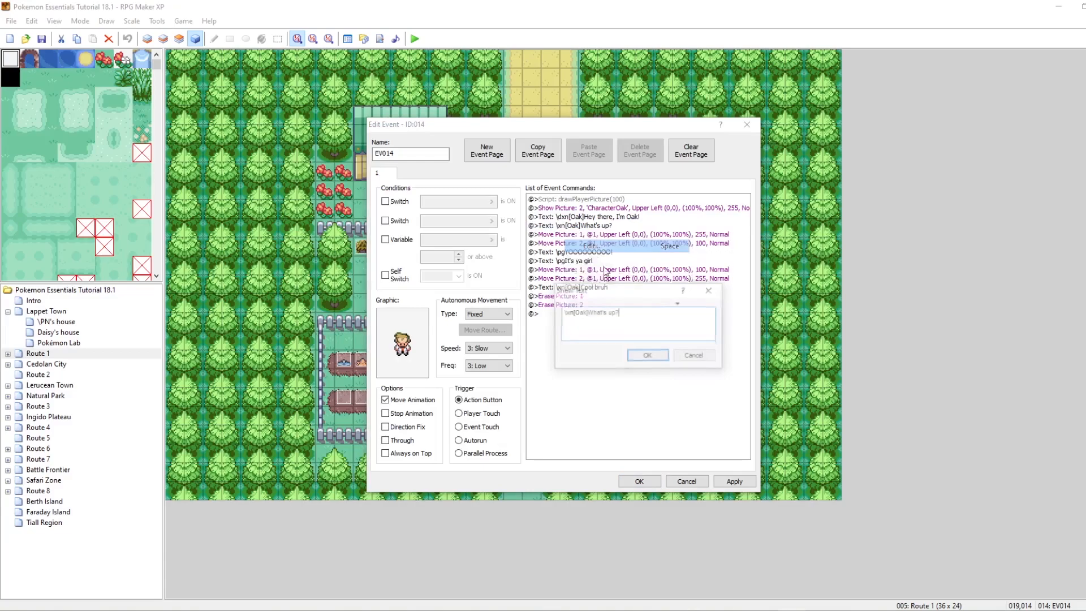
{"action": "right_click", "coordinate": [563, 288]}
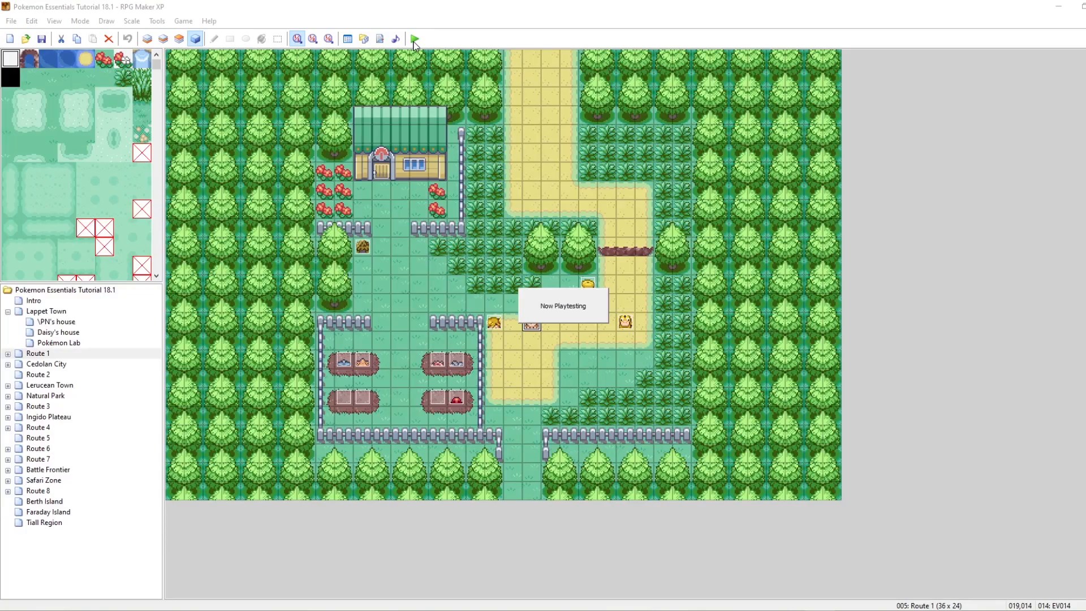
{"action": "left_click", "coordinate": [415, 36]}
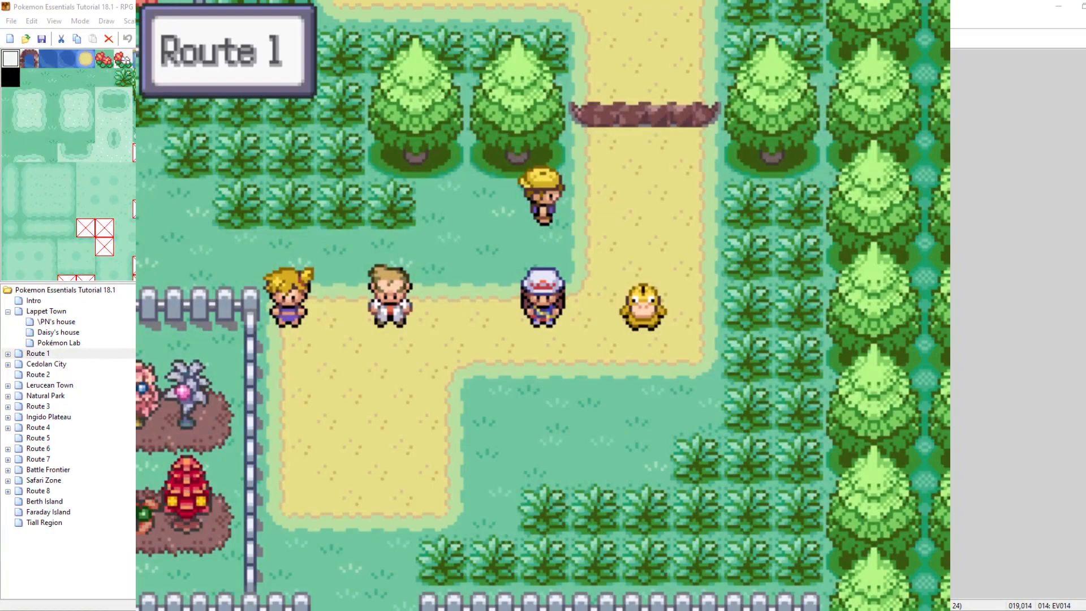